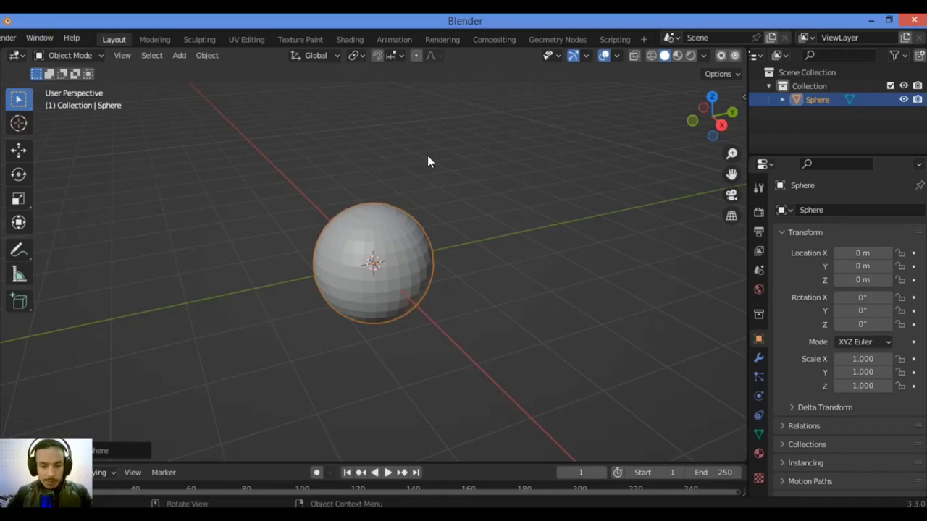
mouse_move(402, 264)
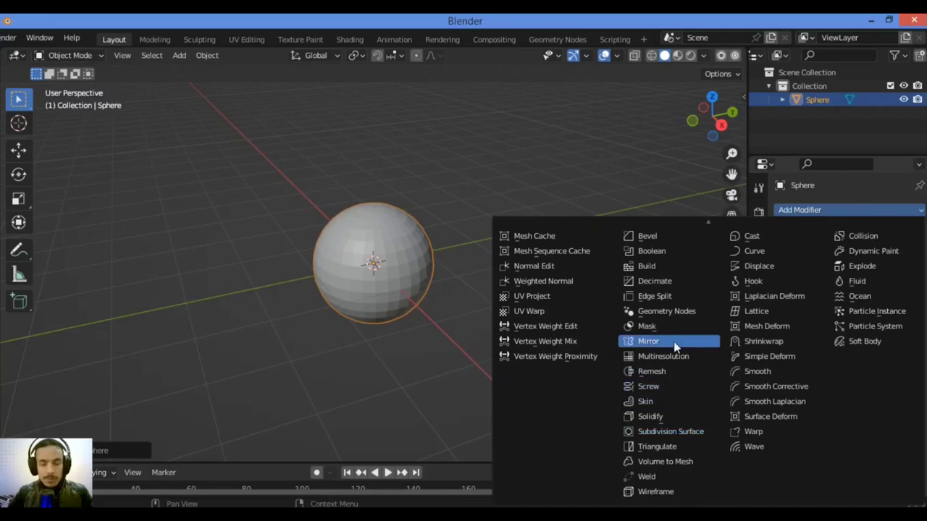
Add a Subdivision Surface modifier at level 2 to the sphere
click(669, 431)
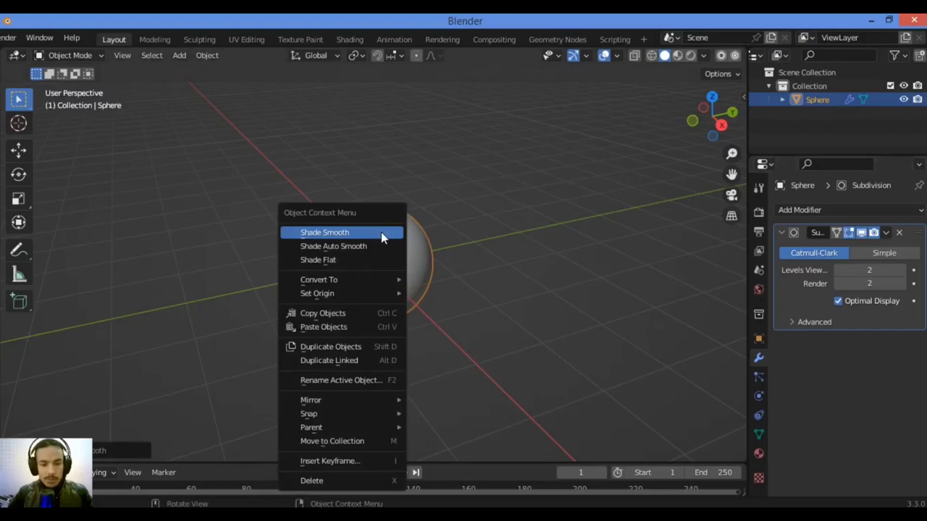
Apply Shade Smooth to the sphere from its context menu
click(324, 231)
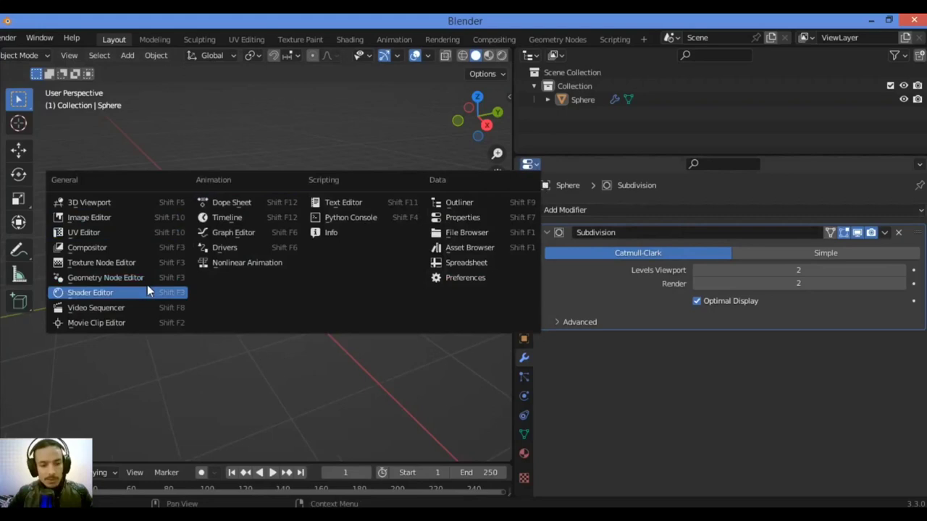
Switch the right-hand area to the Shader Editor beside the smooth sphere
click(90, 292)
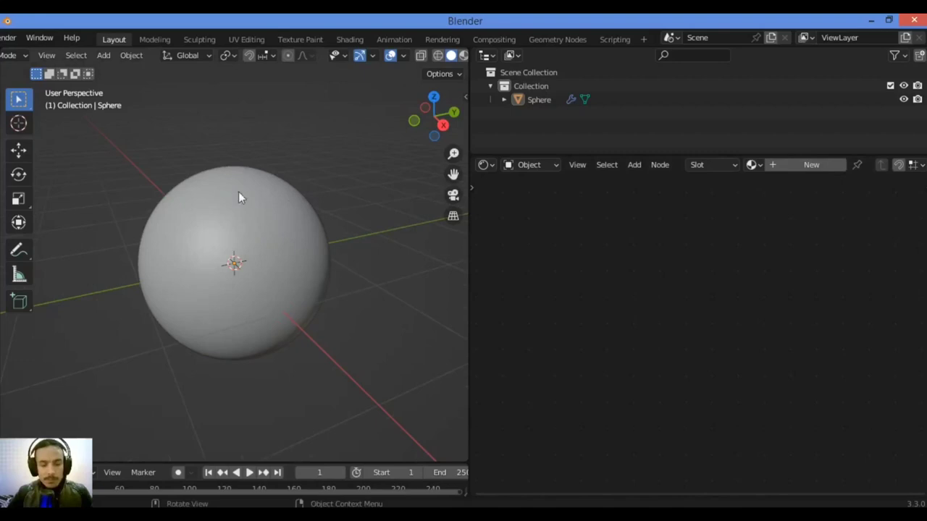
mouse_move(225, 197)
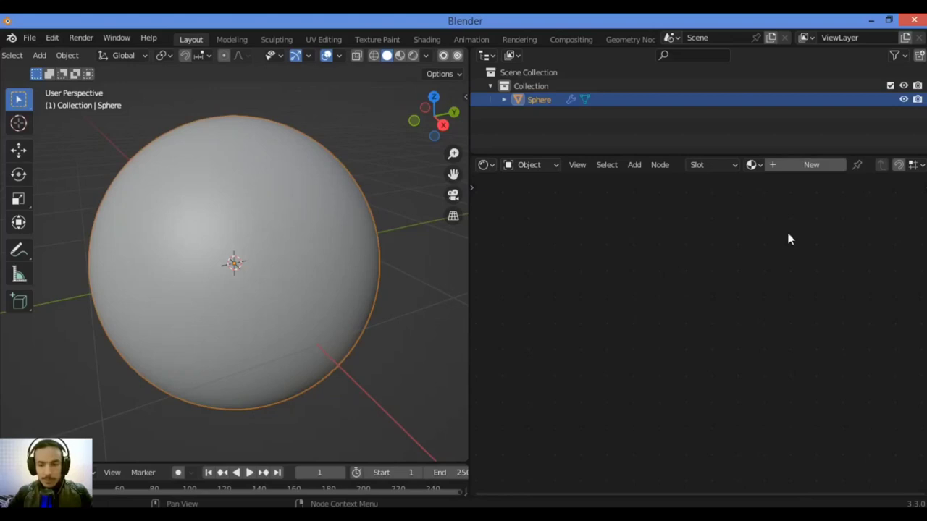
Create a new material Material.001 for the sphere, keeping only Material Output
click(634, 165)
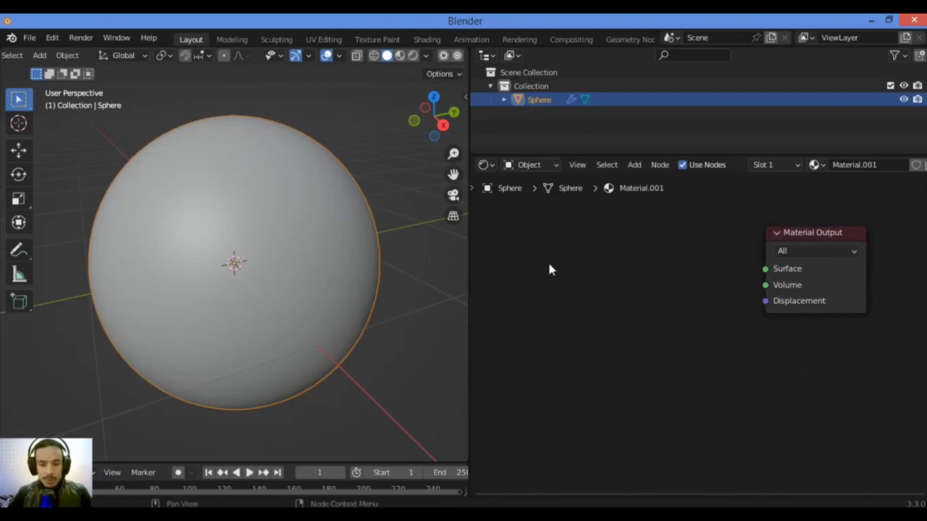
Search 'dif' and add a Diffuse BSDF node to the material node tree
text(dif)
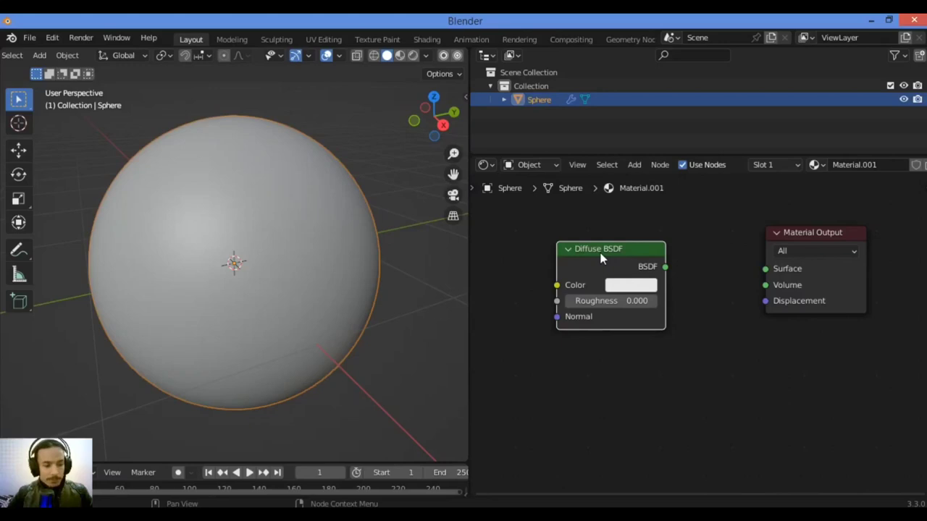
mouse_move(789, 244)
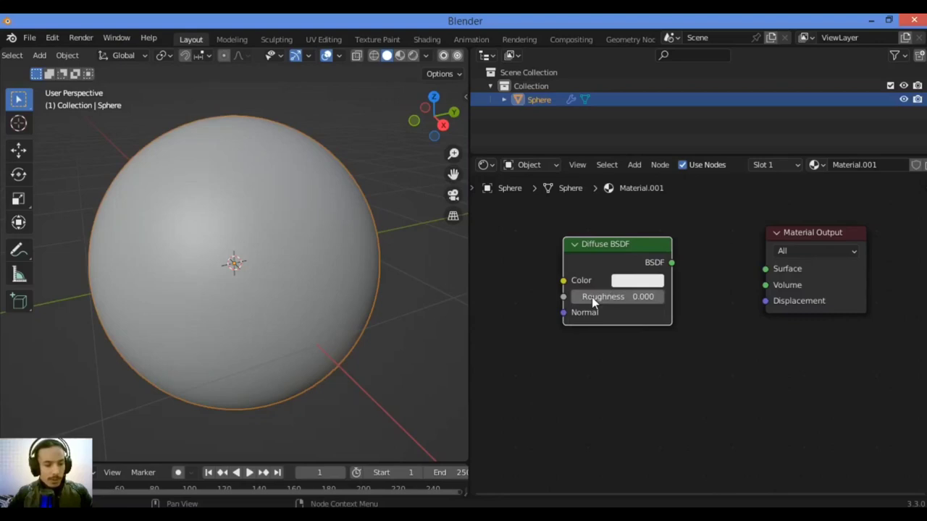
mouse_move(684, 271)
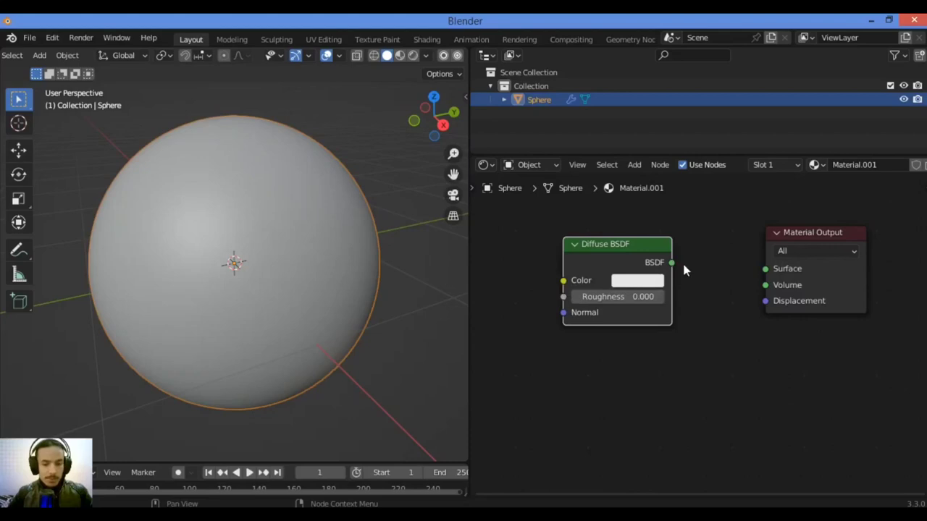
mouse_move(603, 307)
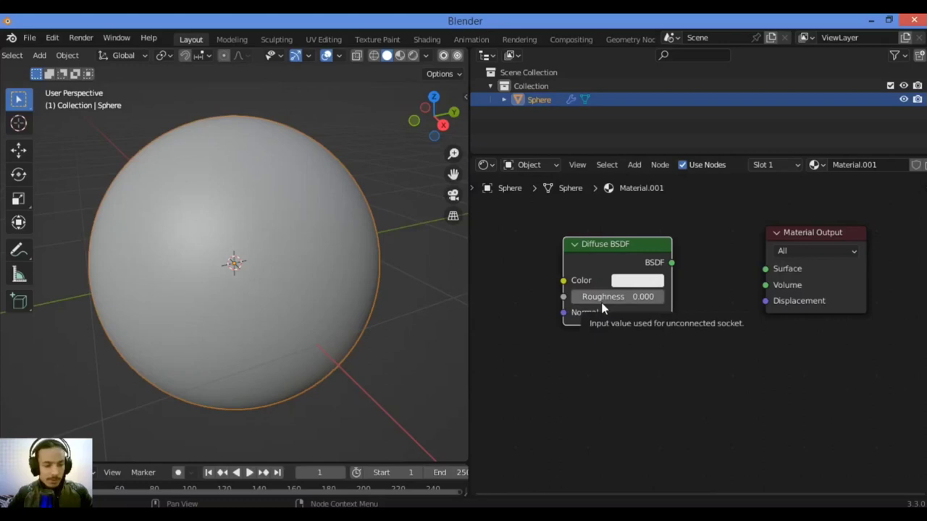
mouse_move(596, 271)
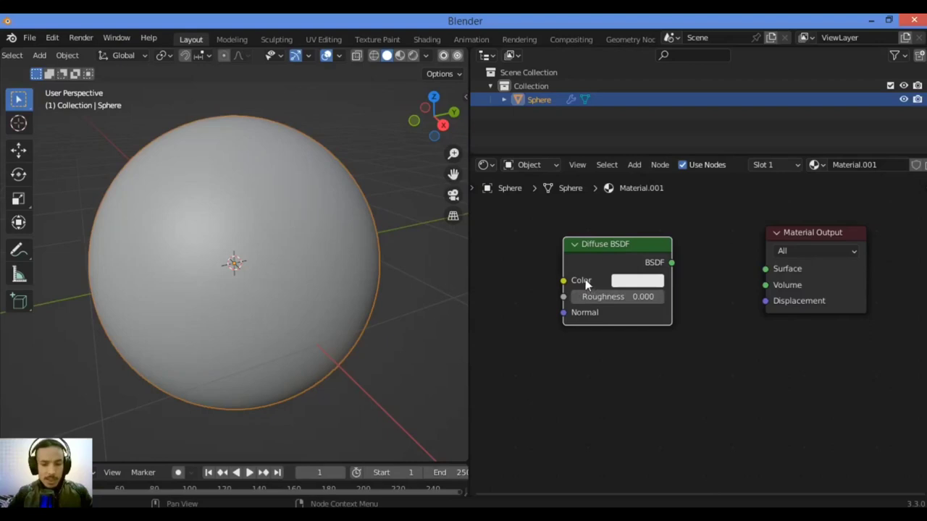
mouse_move(637, 295)
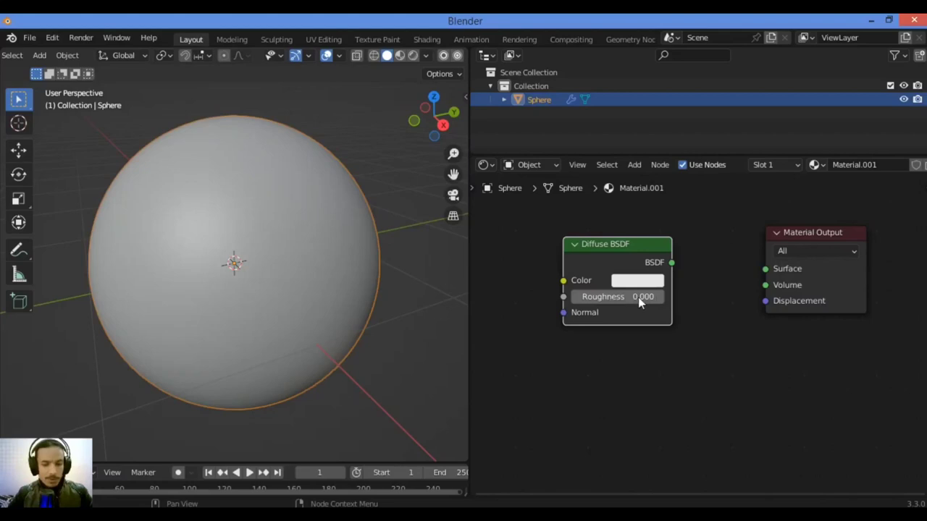
mouse_move(624, 307)
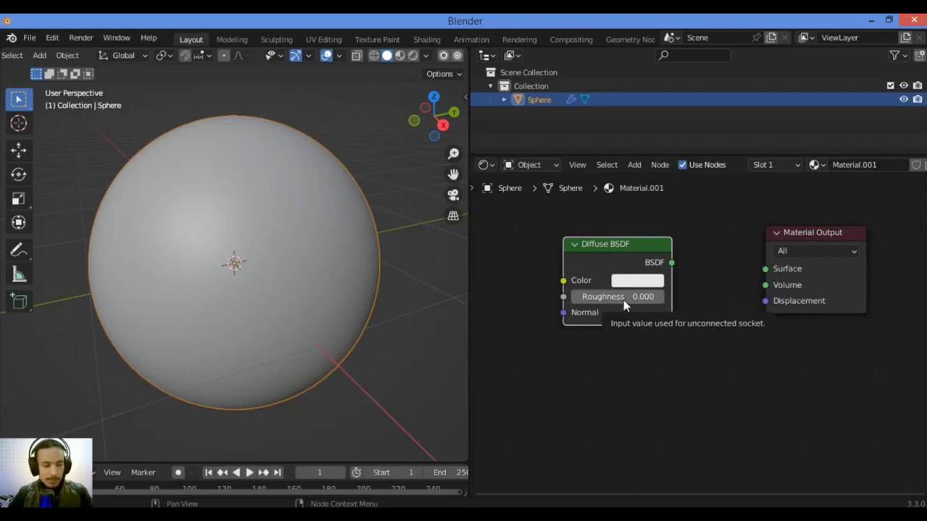
mouse_move(667, 306)
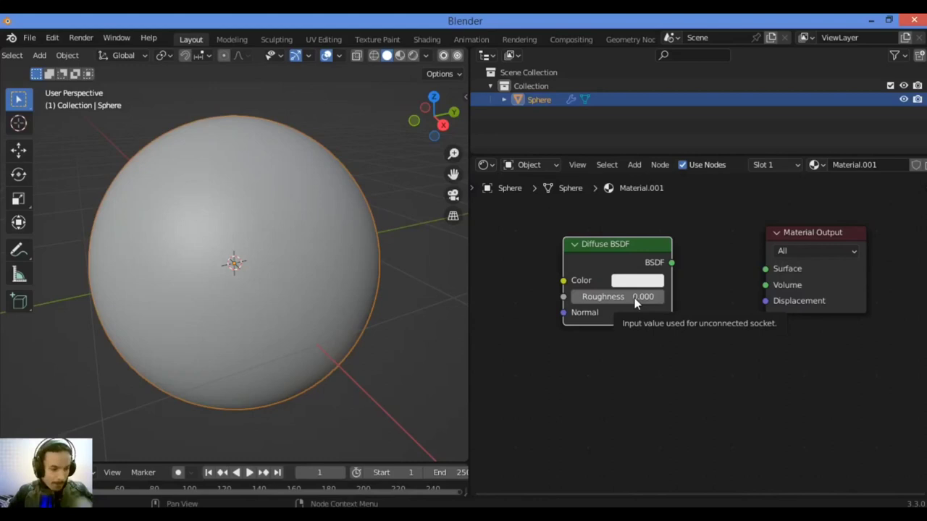
mouse_move(592, 283)
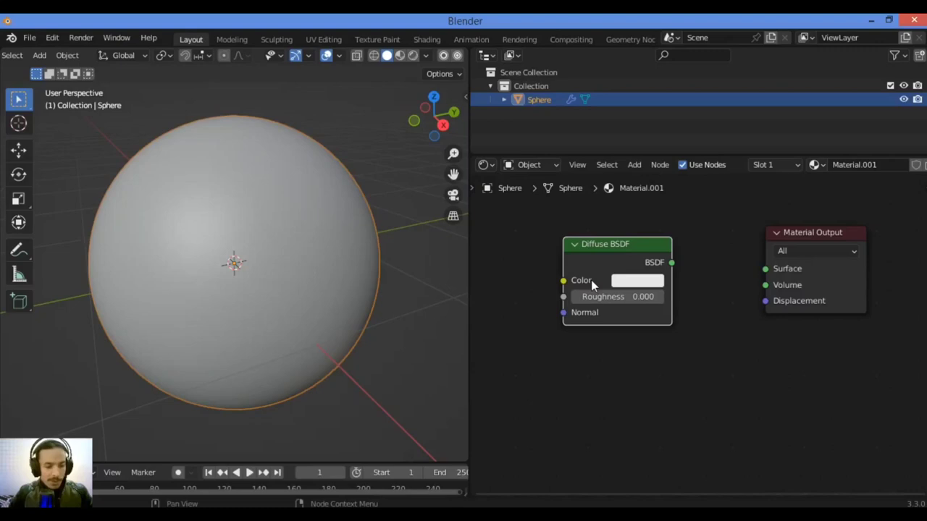
mouse_move(686, 234)
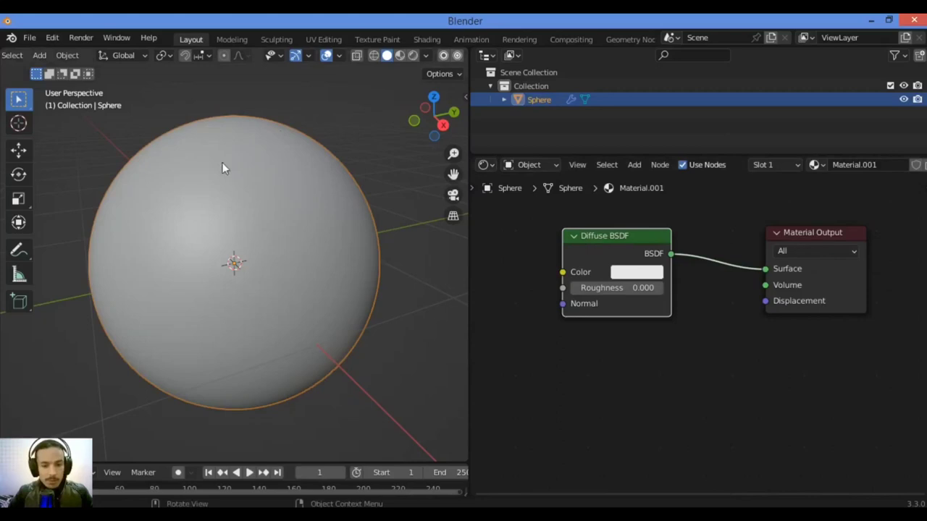
mouse_move(490, 167)
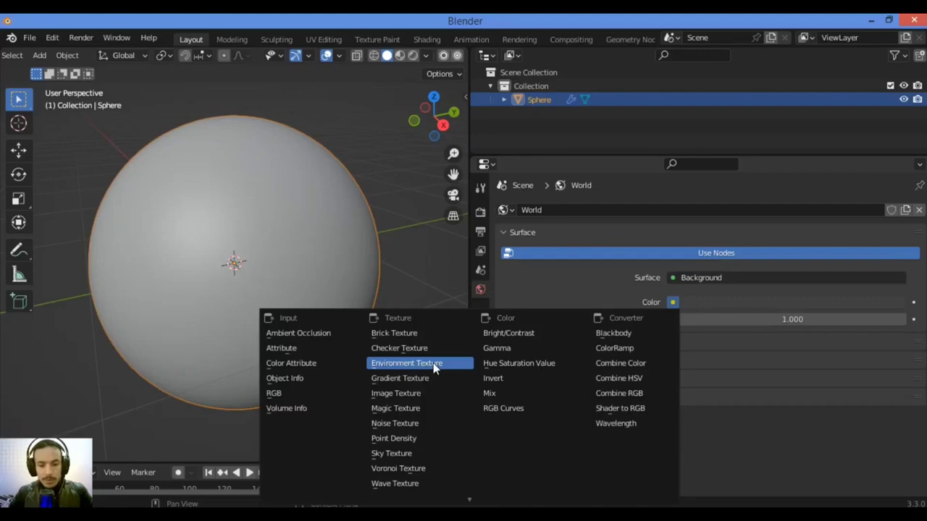
Set the World colour to an Environment Texture using lago_disola_4k.hdr
click(405, 362)
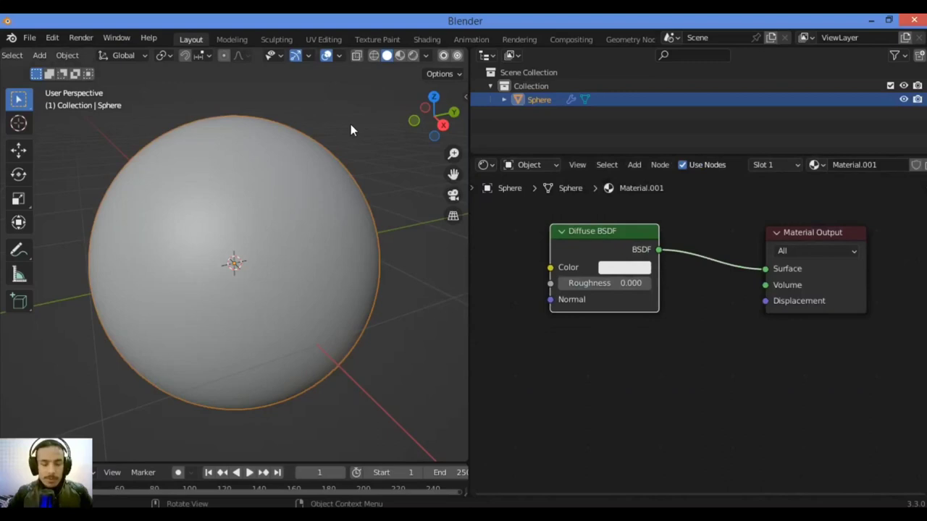
mouse_move(414, 55)
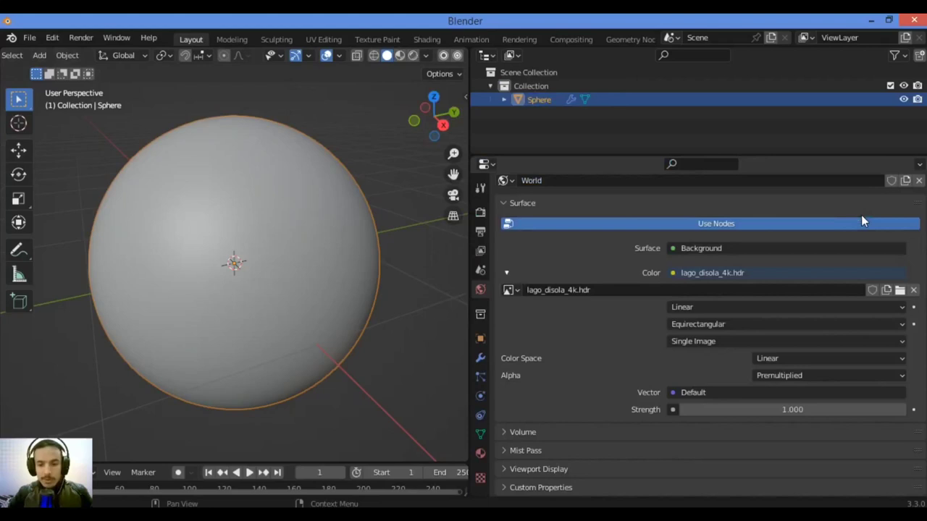
click(797, 180)
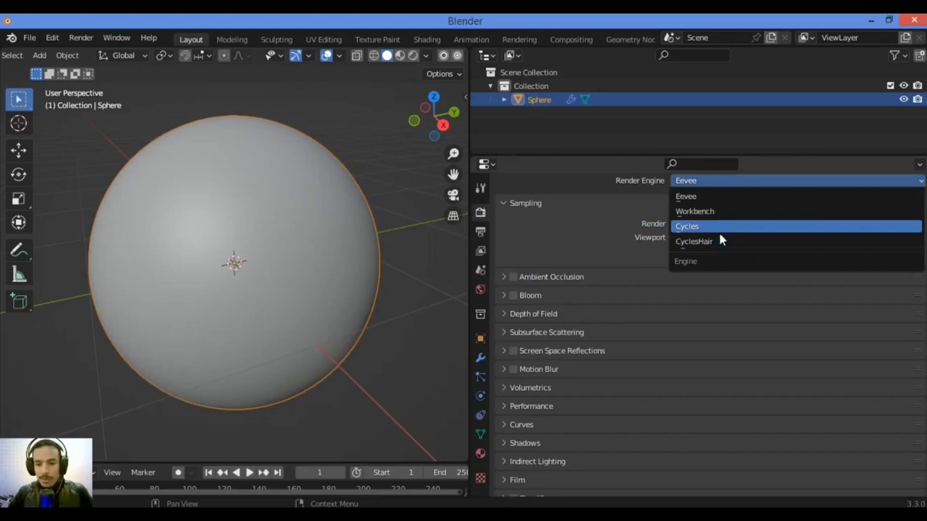
Set the render engine to Cycles and show the Rendered viewport preview
click(686, 226)
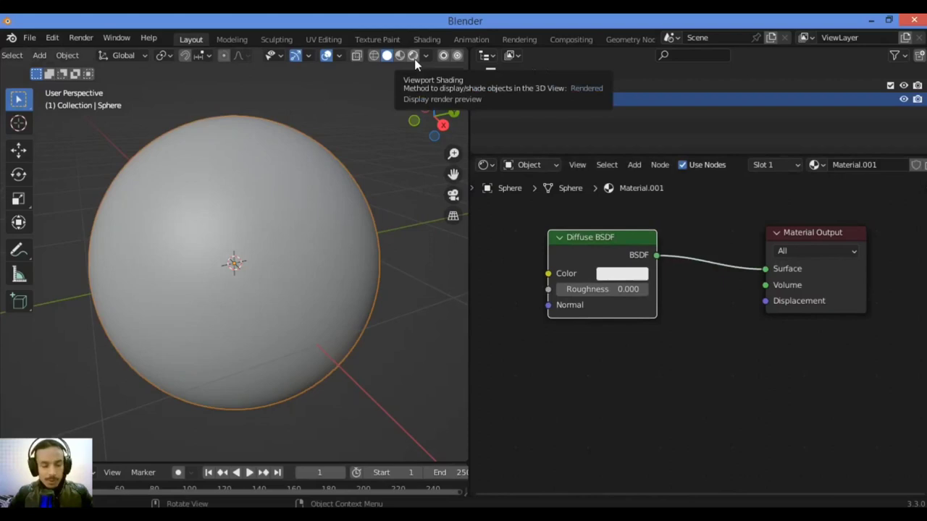
click(412, 55)
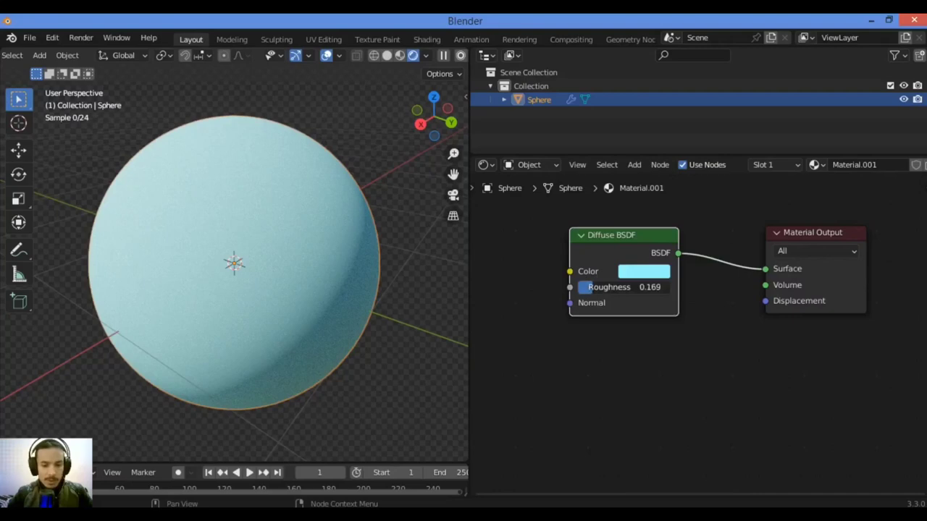
Drag the Diffuse BSDF Roughness up to 0.423
drag(623, 287, 637, 287)
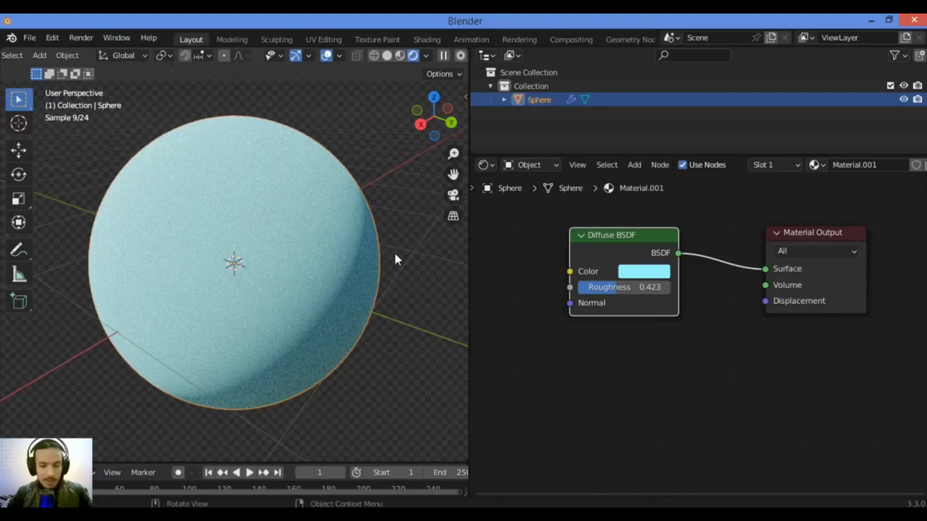
mouse_move(345, 268)
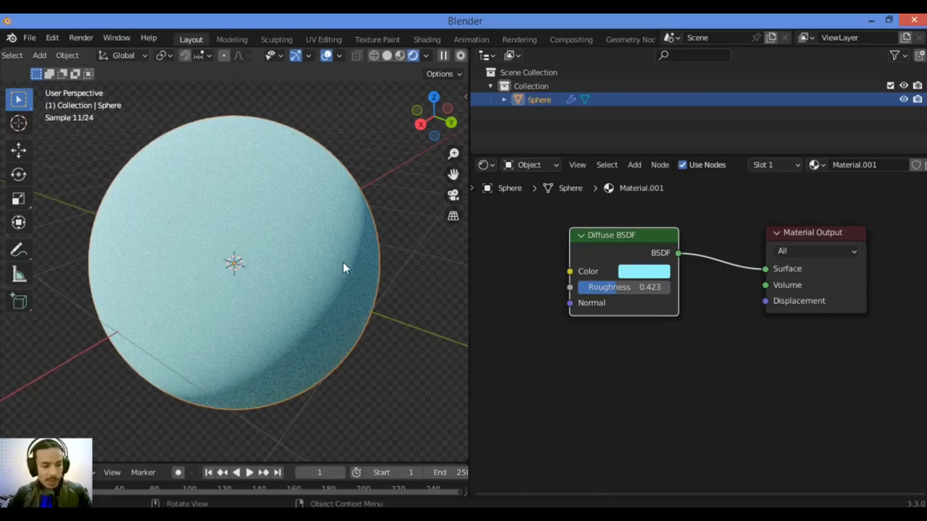
mouse_move(388, 269)
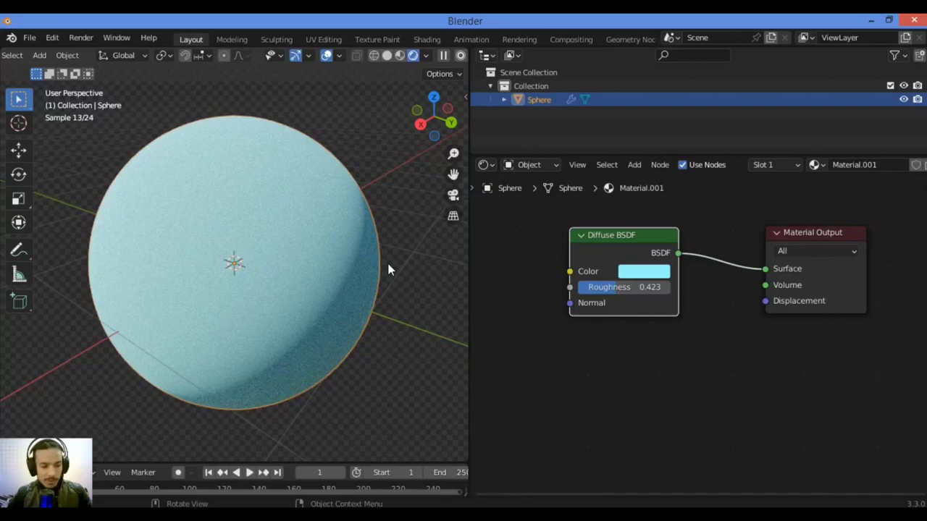
mouse_move(348, 278)
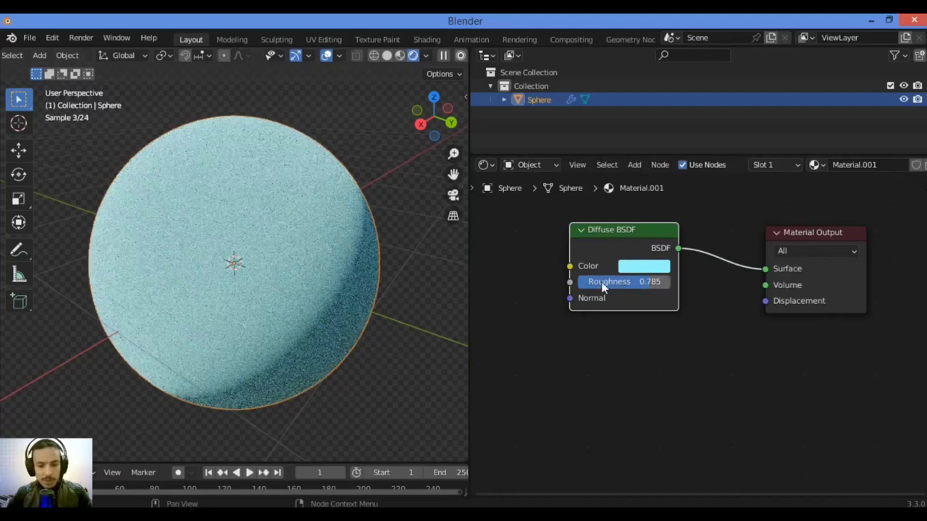
mouse_move(600, 286)
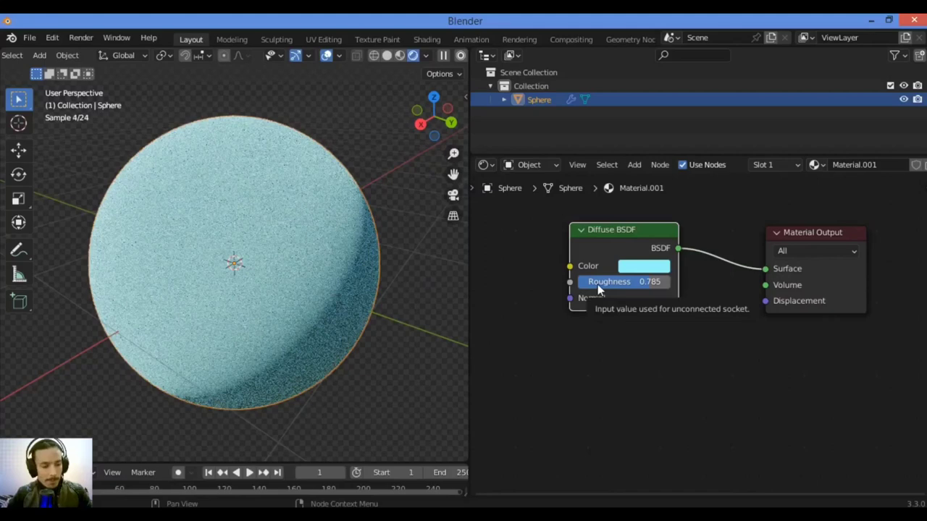
mouse_move(640, 299)
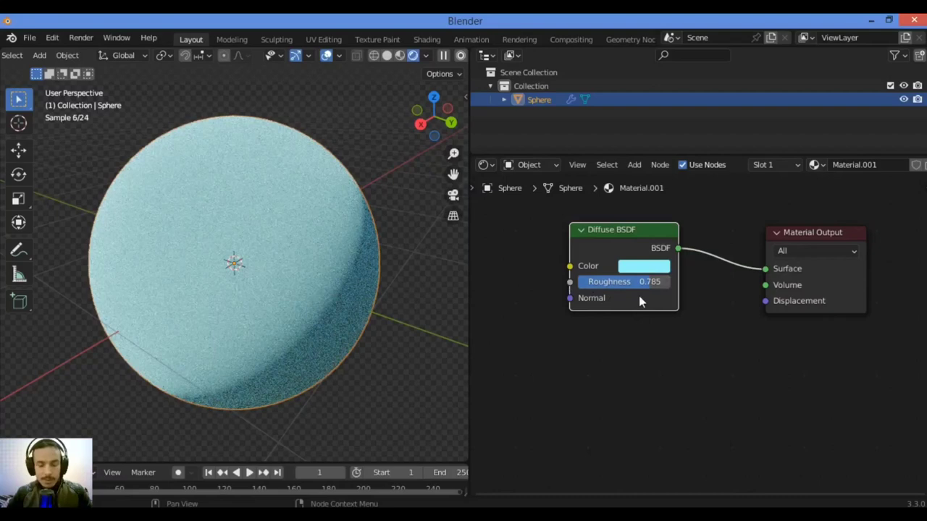